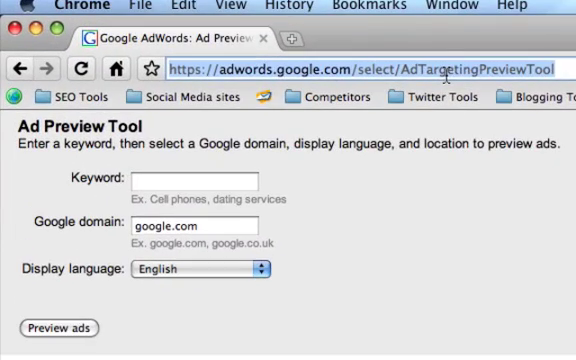
Step: Load the Ad Preview Tool page and enter the keyword 'portland real estate' for preview
{"action": "type", "text": "google.com/reader"}
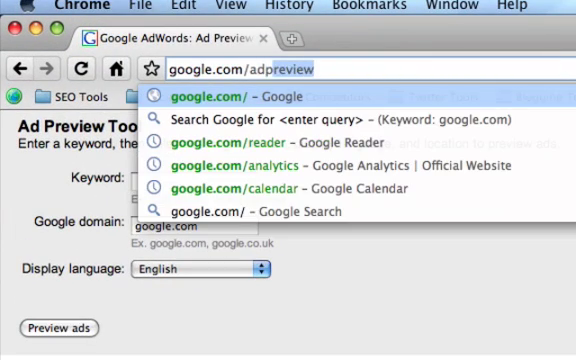
{"action": "key", "text": "Return"}
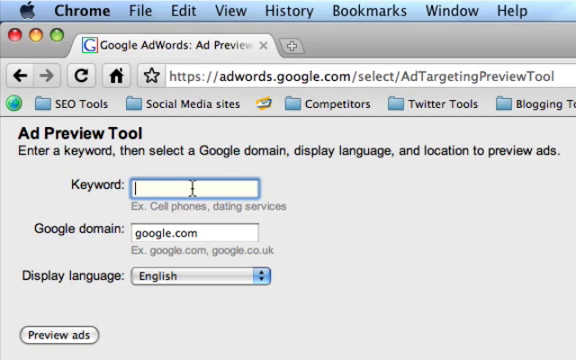
{"action": "type", "text": "porltan"}
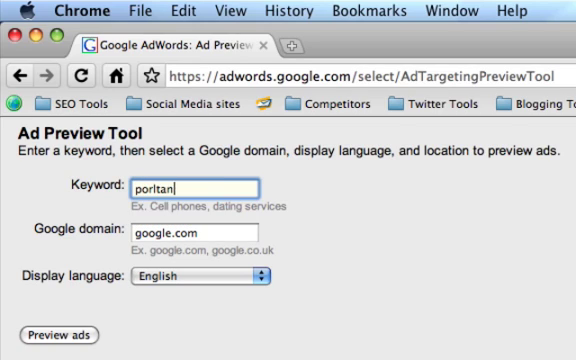
{"action": "type", "text": "portland real estate"}
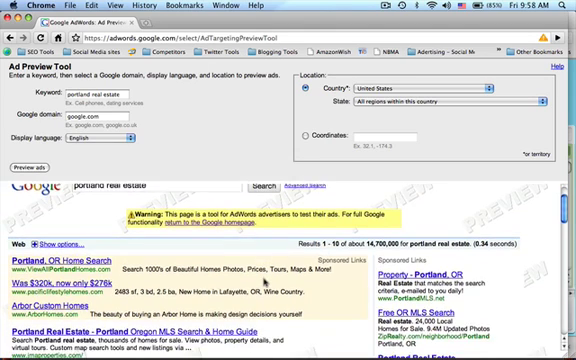
Step: Scroll down to the Location panel to reach the State dropdown of US regions
{"action": "scroll", "scroll_direction": "down", "scroll_amount": 3}
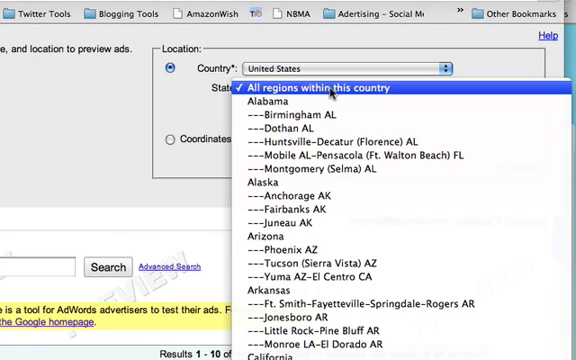
Step: Scroll the State list down toward the Portland OR region entry
{"action": "scroll", "scroll_direction": "down", "scroll_amount": 3}
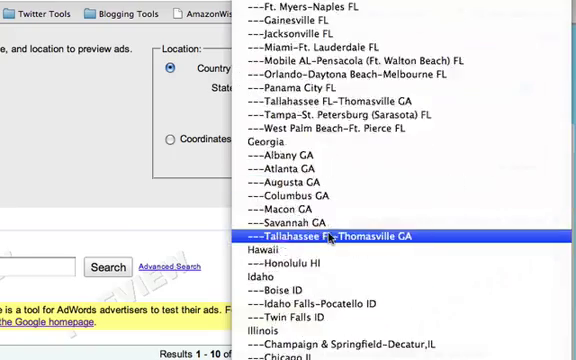
{"action": "scroll", "scroll_direction": "down", "scroll_amount": 3}
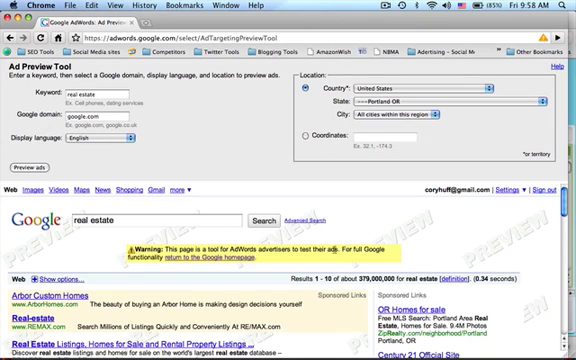
{"action": "scroll", "scroll_direction": "down", "scroll_amount": 3}
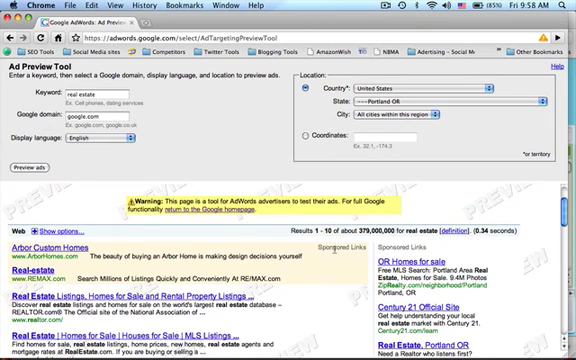
{"action": "mouse_move", "coordinate": [340, 294]}
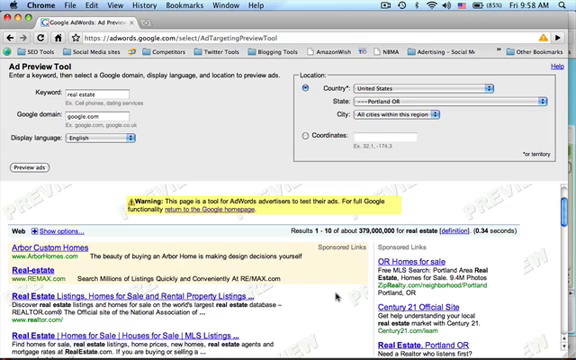